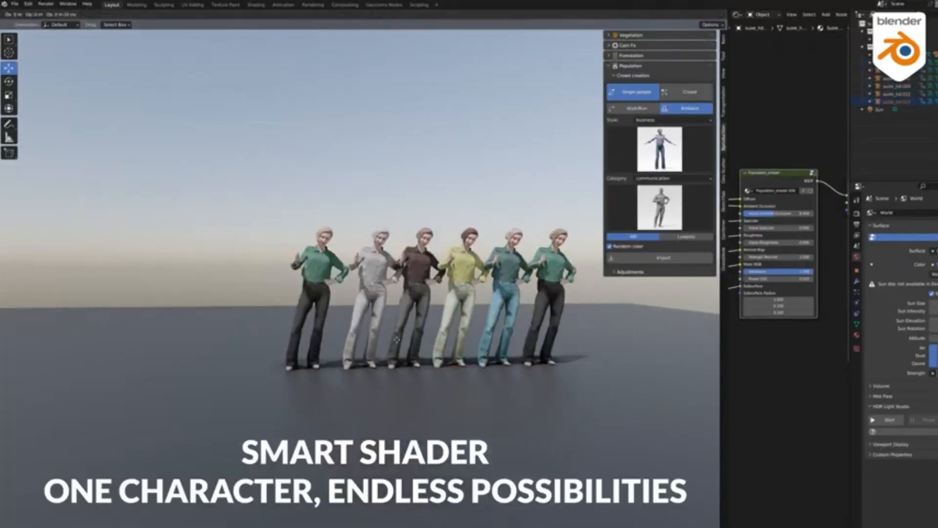
- Import a row of single business-style people with random outfit colours
left_click(879, 117)
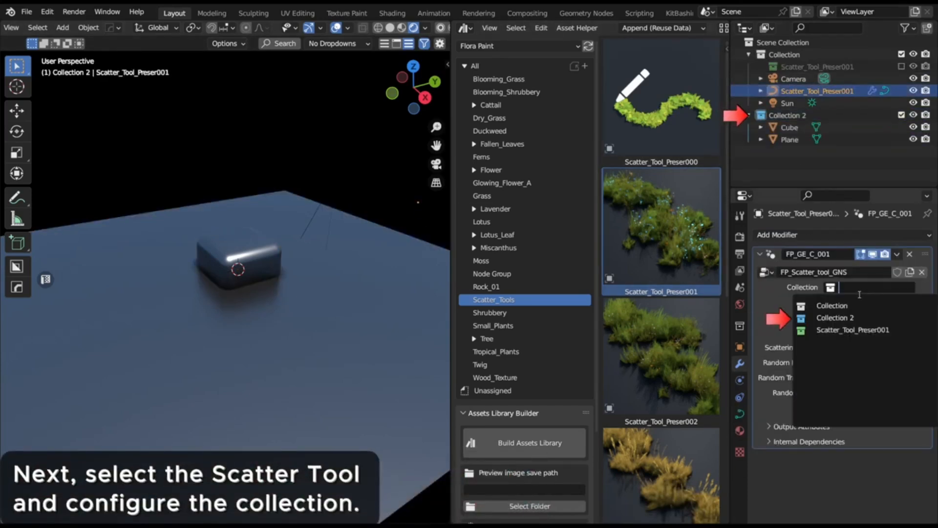
- Scatter grass onto Collection 2 and draw a winding curve trail across the plane in Edit Mode
left_click(835, 317)
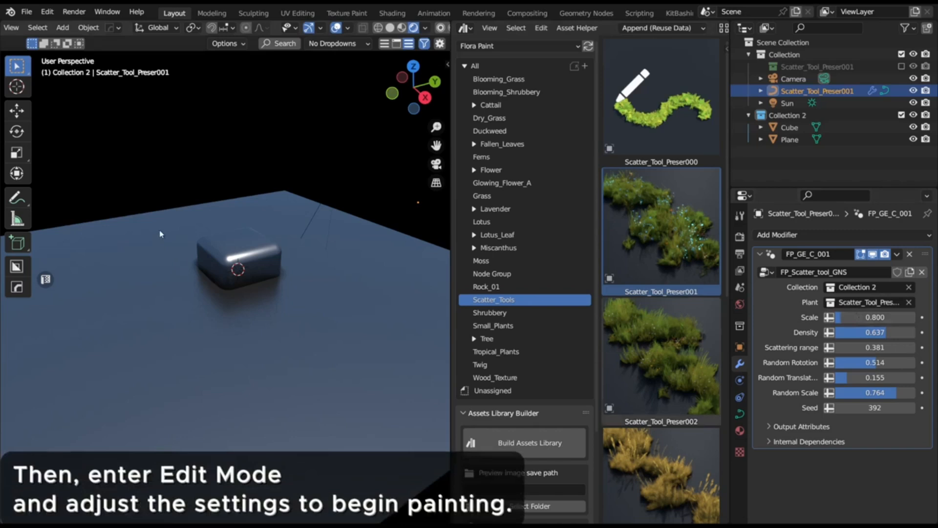
left_click(59, 28)
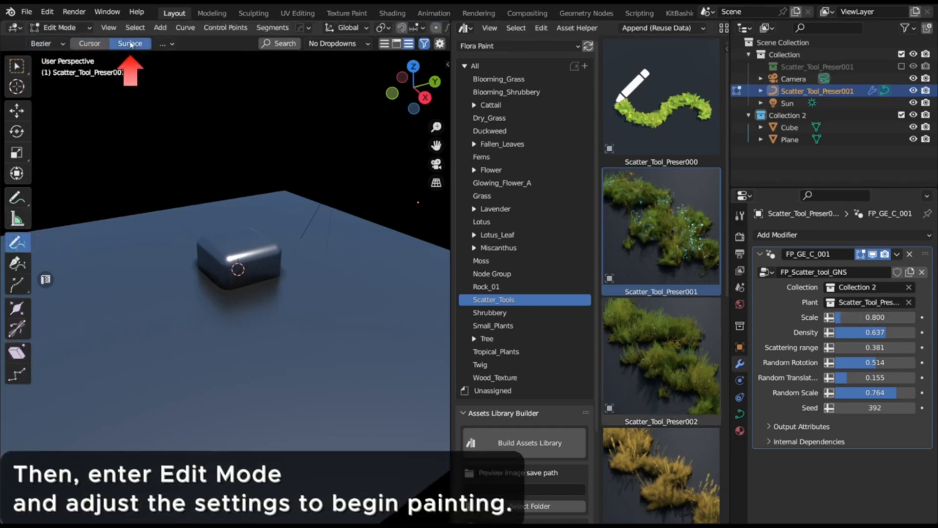
left_click_drag(136, 412, 327, 293)
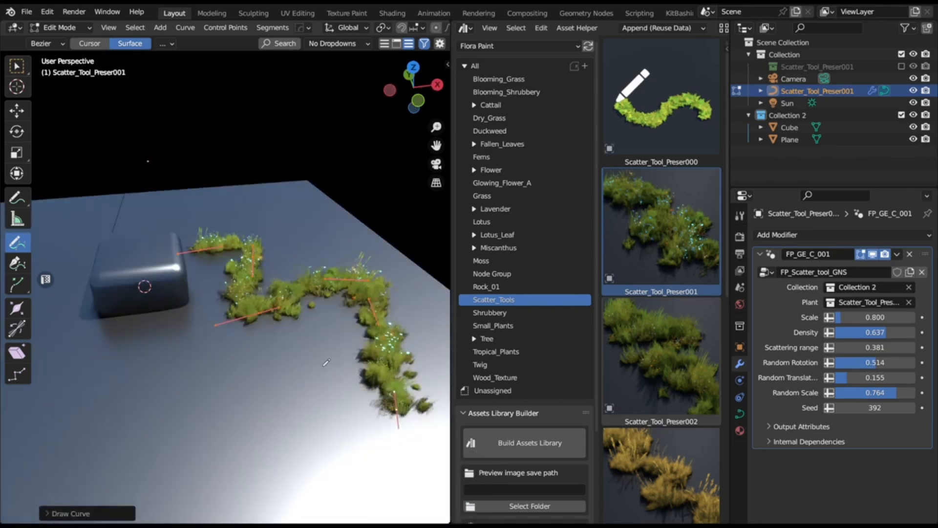
key("Tab")
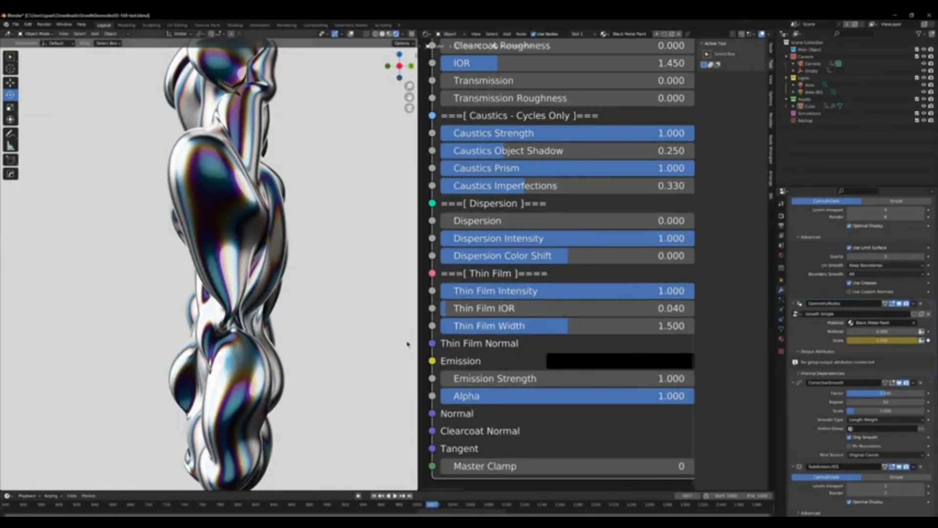
- Set Thin Film Width to 0.150 and Thin Film IOR to 0.074 for a purple-gold shimmer
left_click_drag(484, 308, 553, 308)
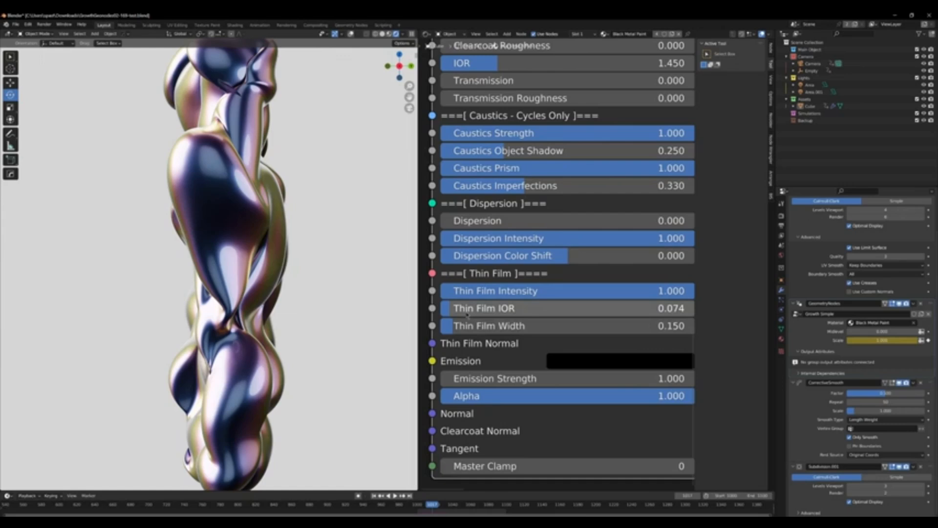
left_click_drag(479, 308, 537, 307)
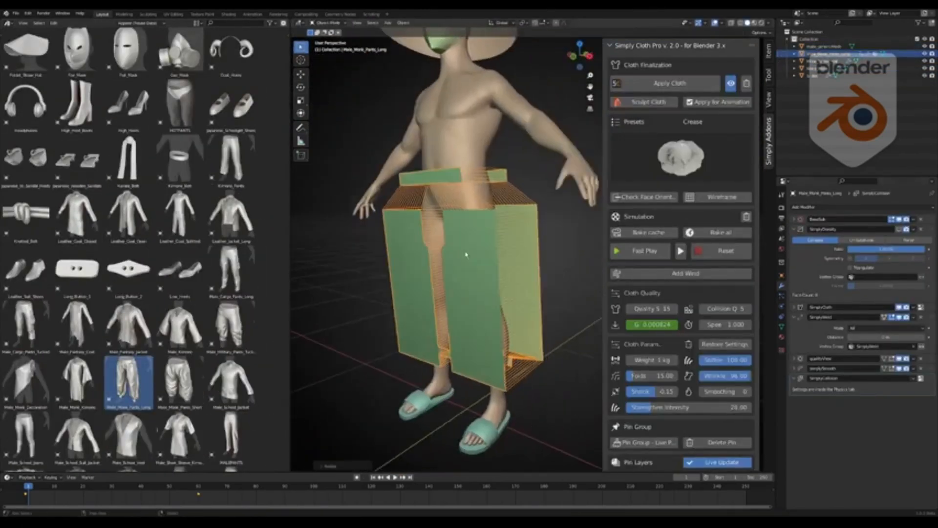
- Add Cape_Long from the asset library and set it up as cloth in Simply Cloth Pro
left_click(668, 82)
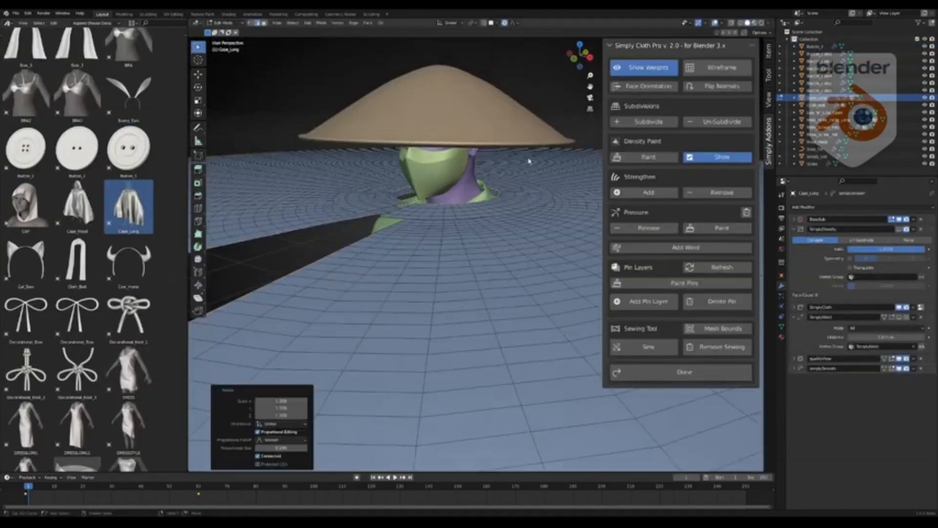
left_click(684, 371)
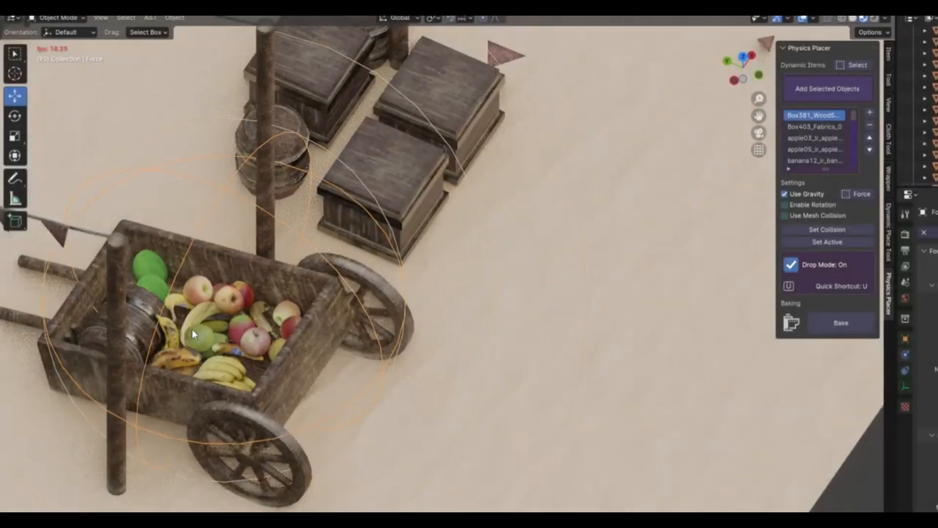
- Drop the fruit into the cart with Drop Mode and bake the Physics Placer result
left_click(841, 323)
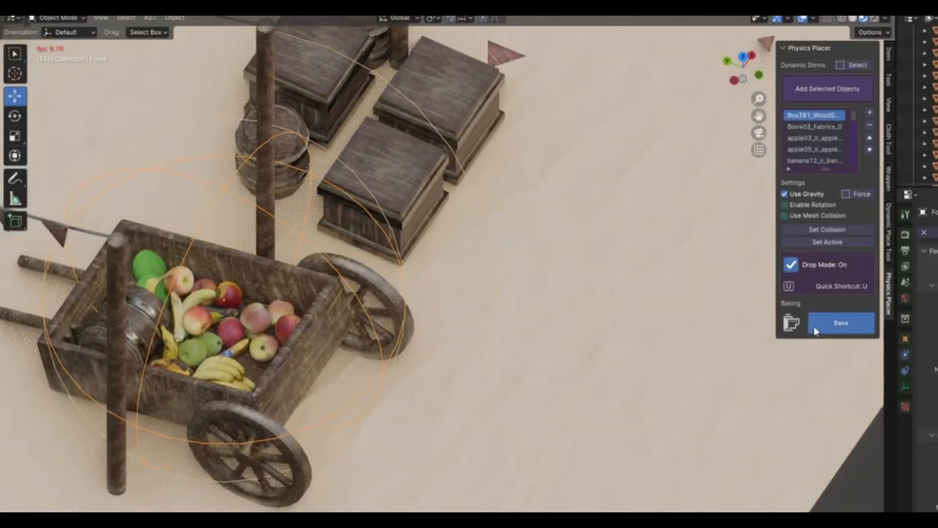
left_click(841, 323)
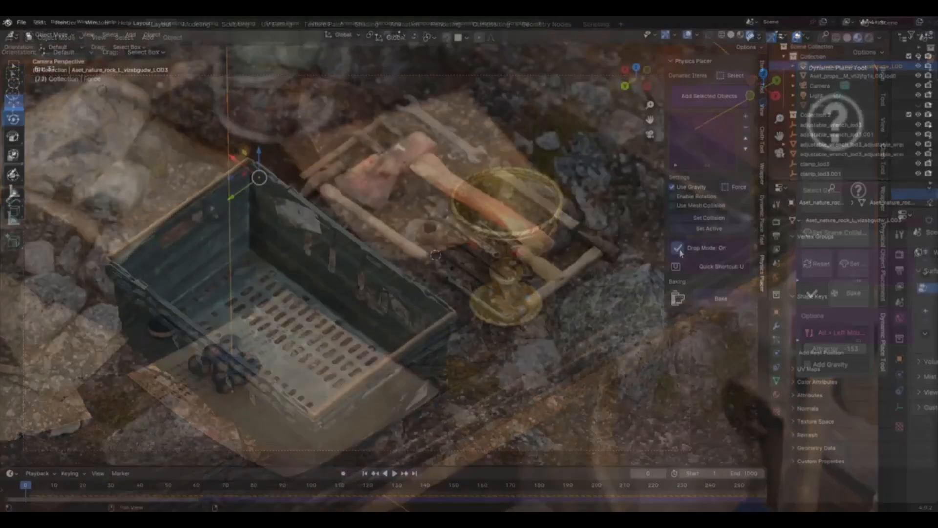
left_click(708, 247)
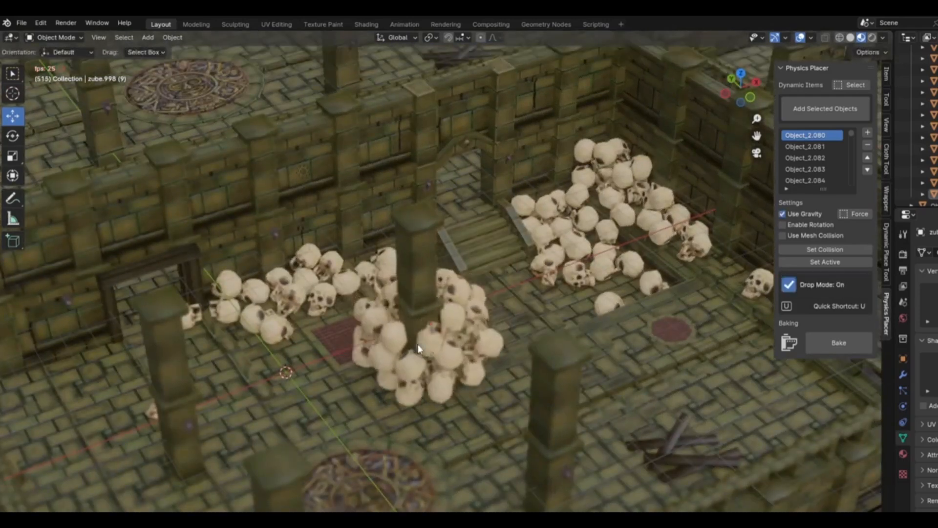
- Drop the skulls across the dungeon and register the sticks and rock as Dynamic Items
left_click(789, 285)
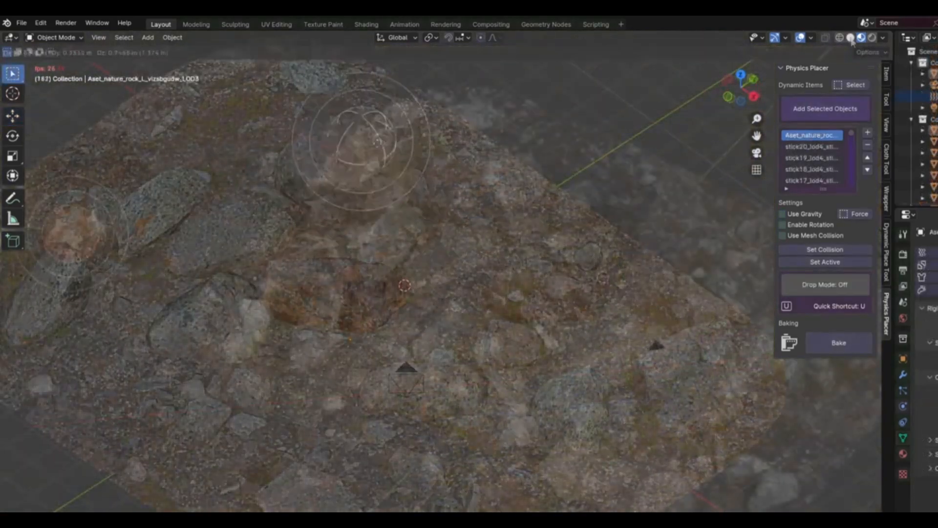
left_click(825, 284)
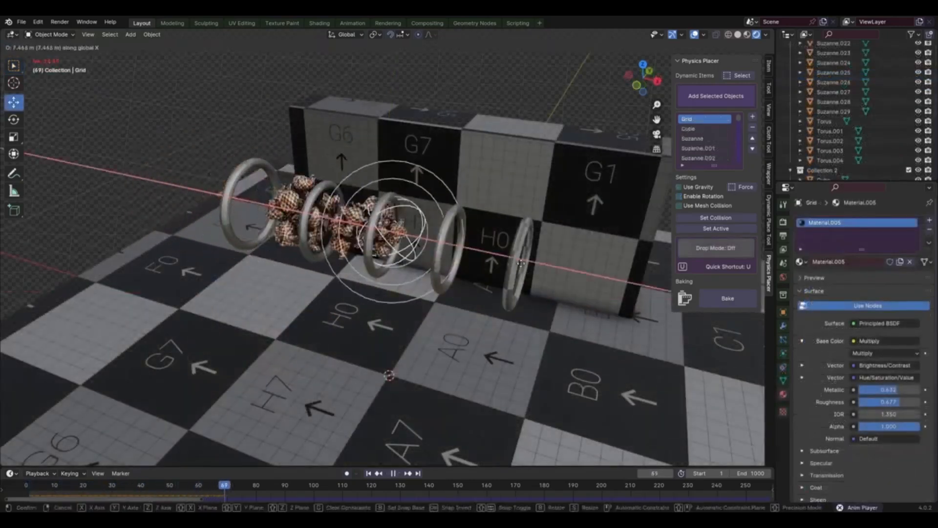
- Move the textured object cluster along the X axis through the torus rings
left_click(392, 485)
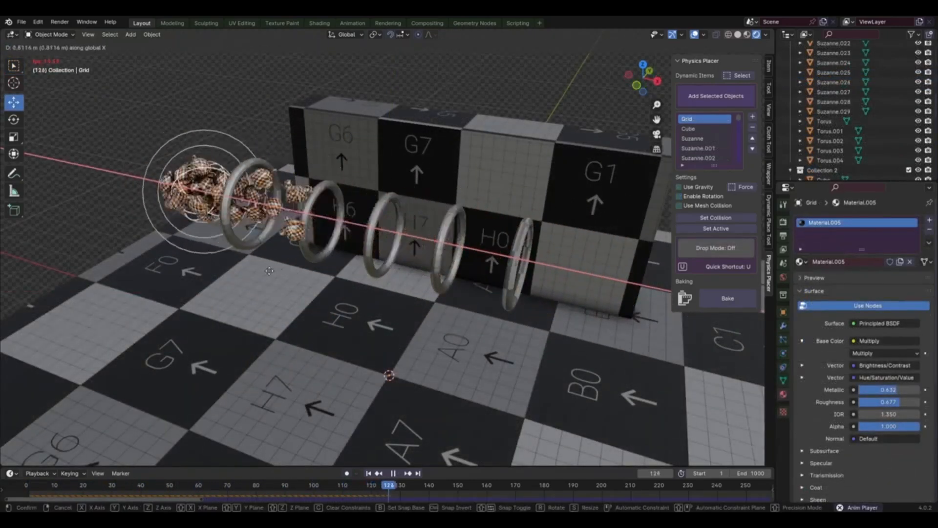